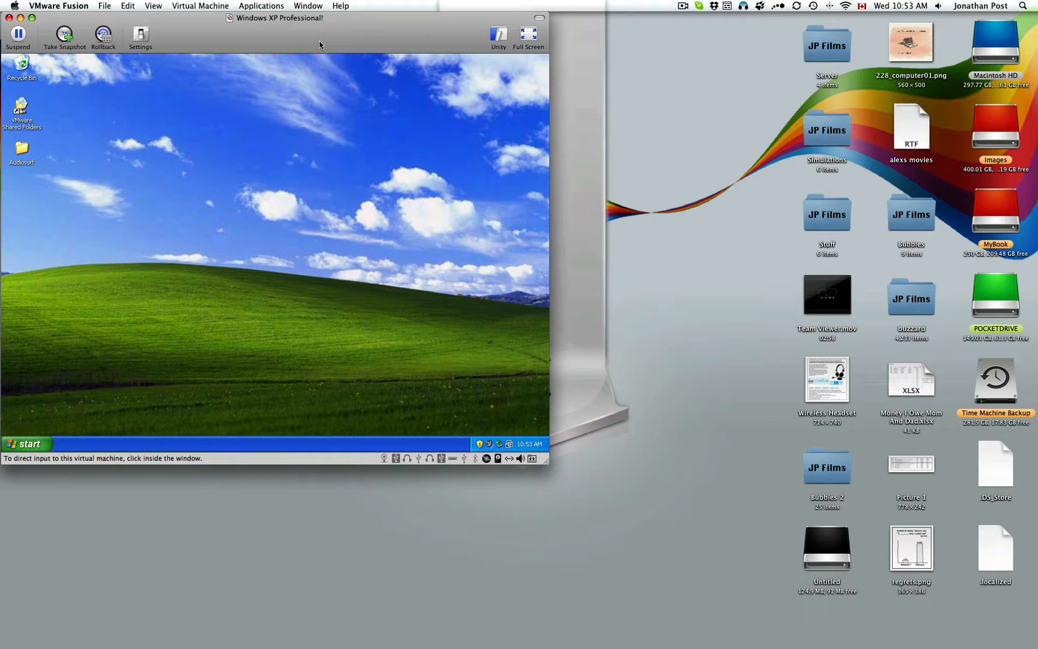
# Direct keyboard and mouse input into the Windows XP virtual machine window
pyautogui.click(276, 232)
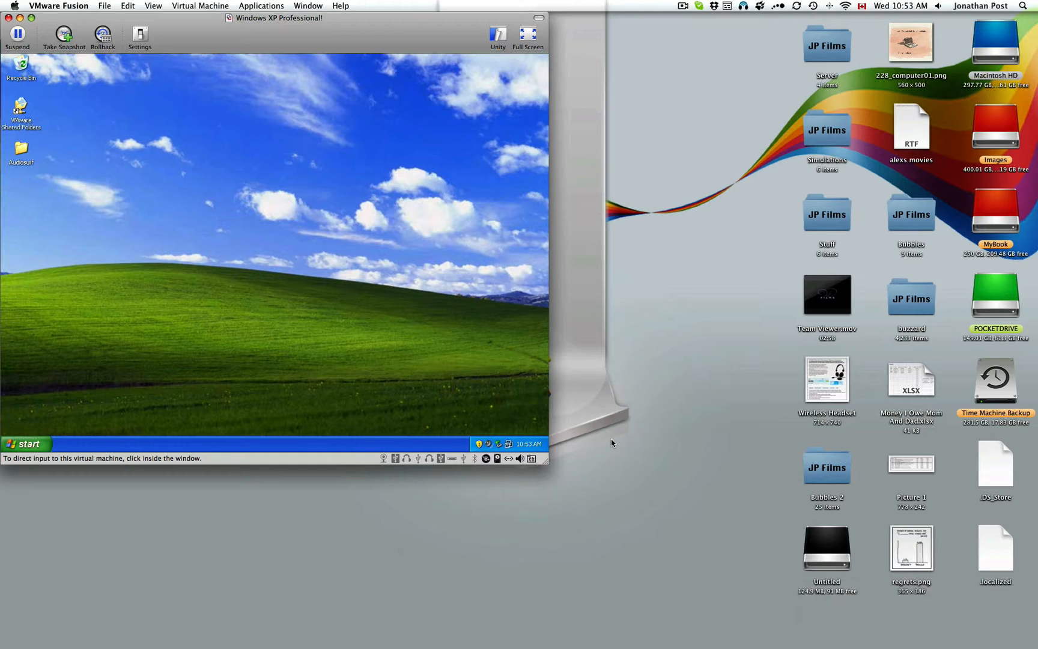
pyautogui.click(212, 219)
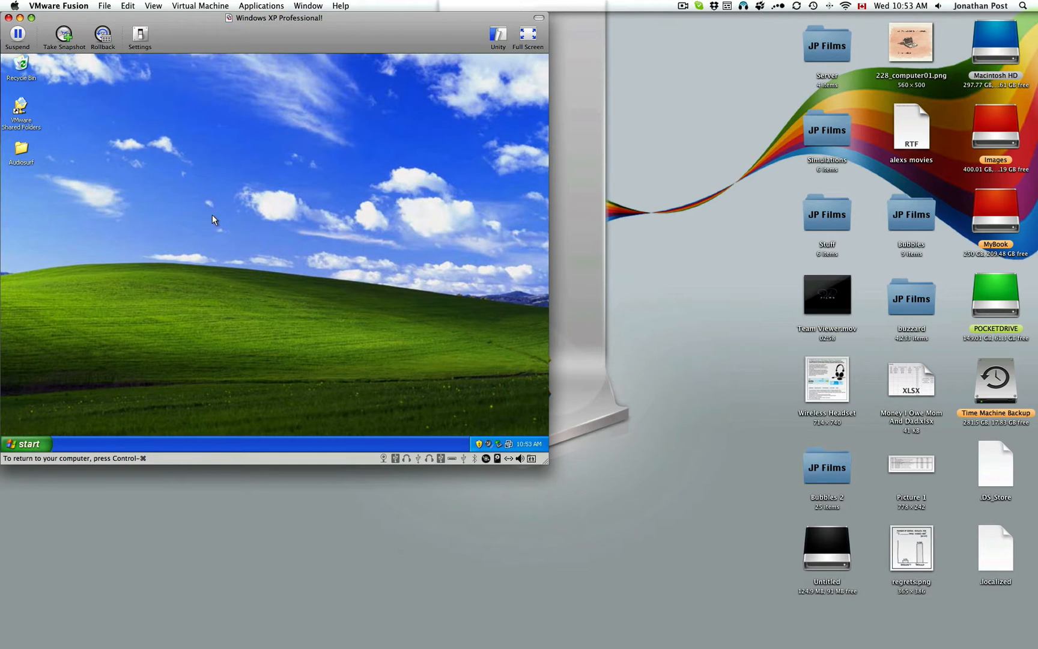
pyautogui.moveTo(284, 225)
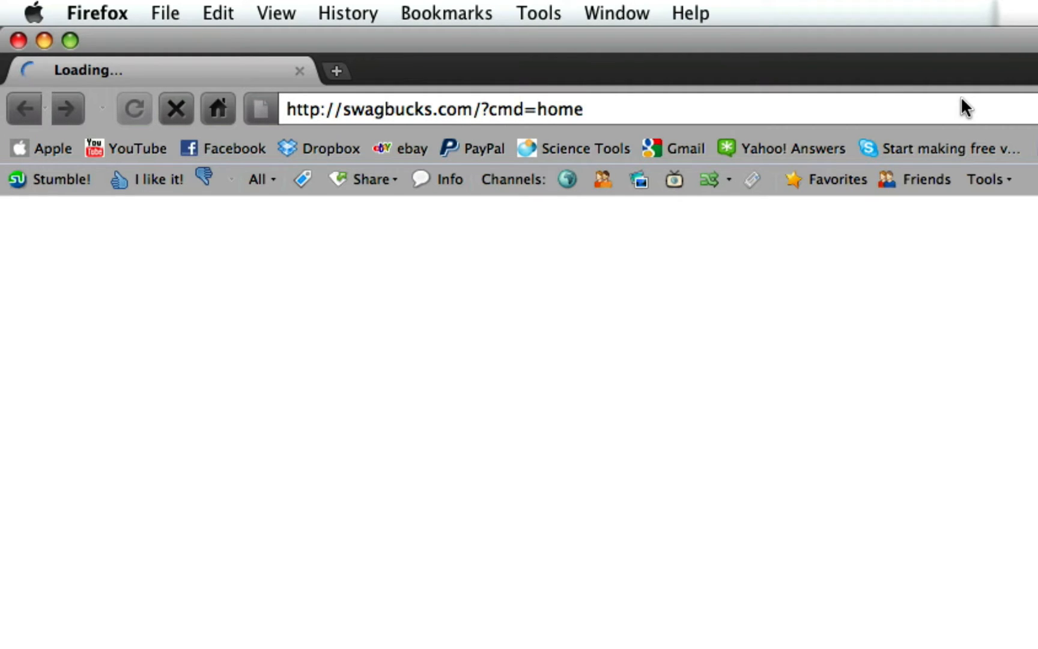
# Replace the swagbucks address in the Firefox address bar, starting with 'tea'
pyautogui.click(434, 110)
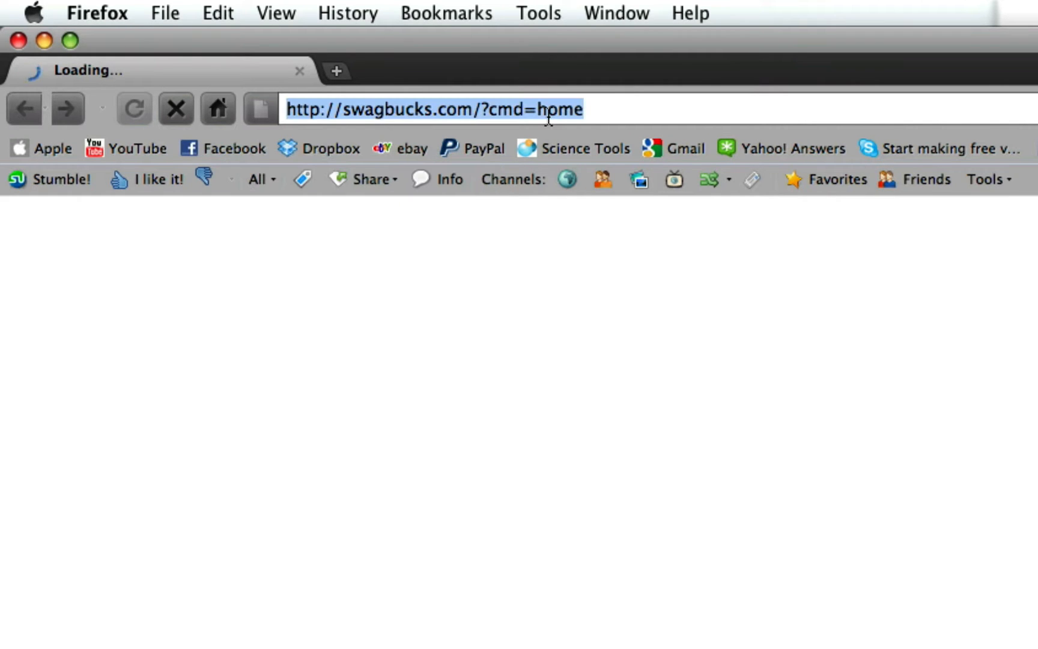
pyautogui.write('tea')
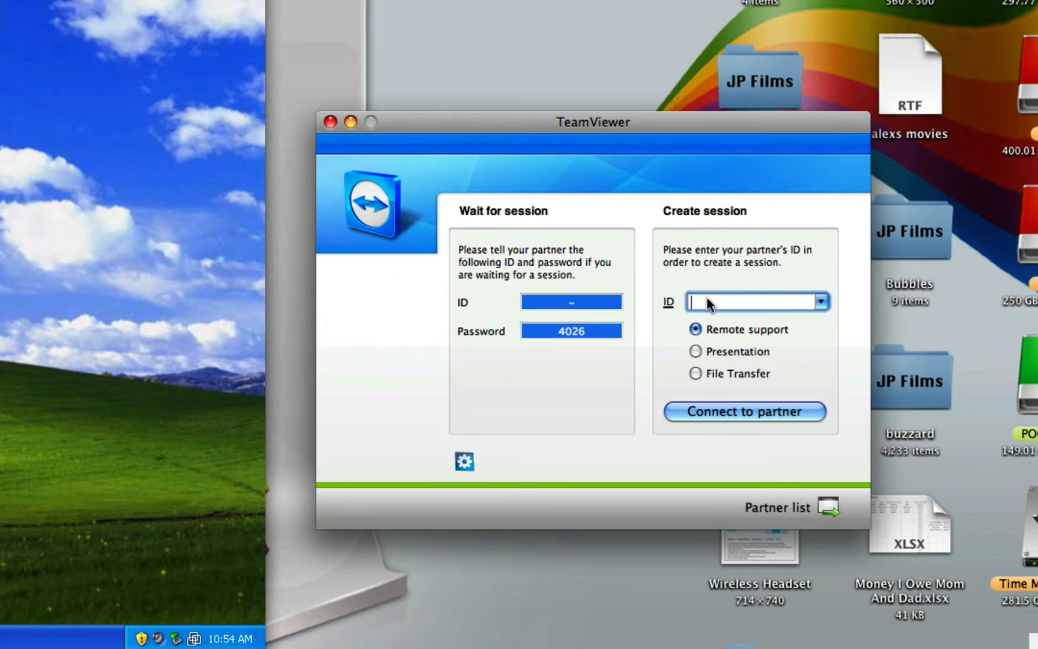
pyautogui.moveTo(592, 257)
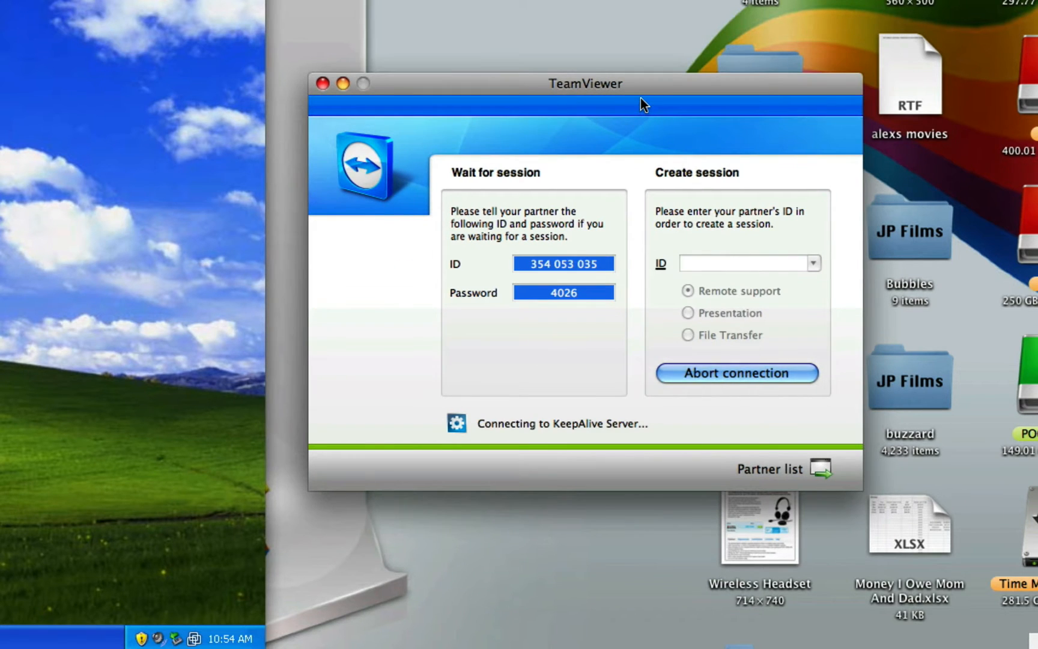
pyautogui.moveTo(645, 104)
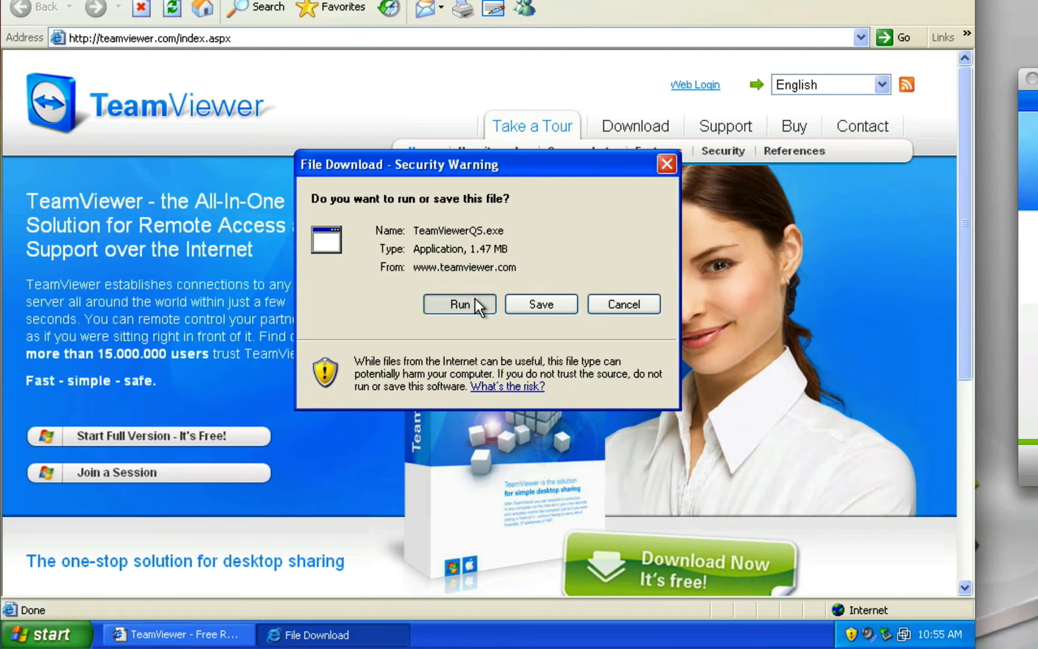
# Run the downloaded TeamViewerQS.exe from the security warning dialog
pyautogui.click(457, 304)
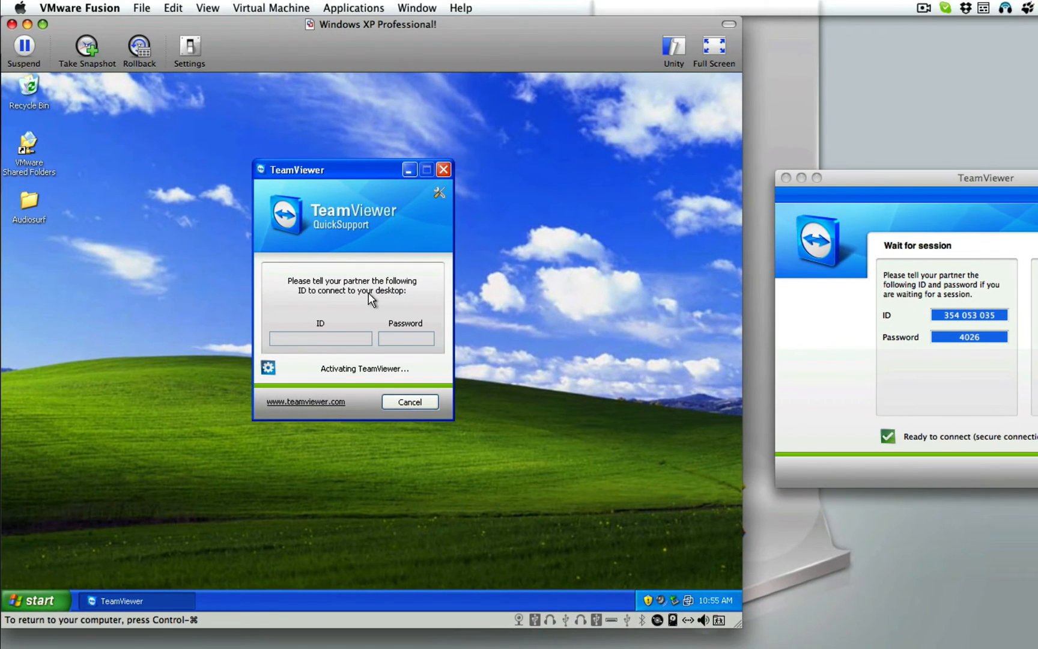
pyautogui.moveTo(392, 153)
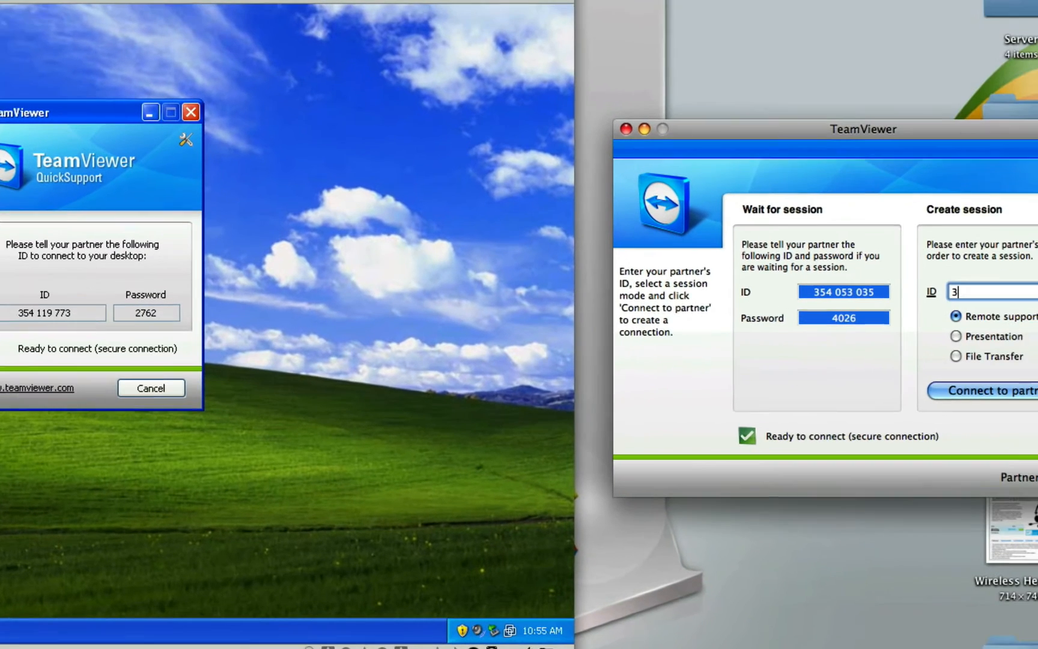
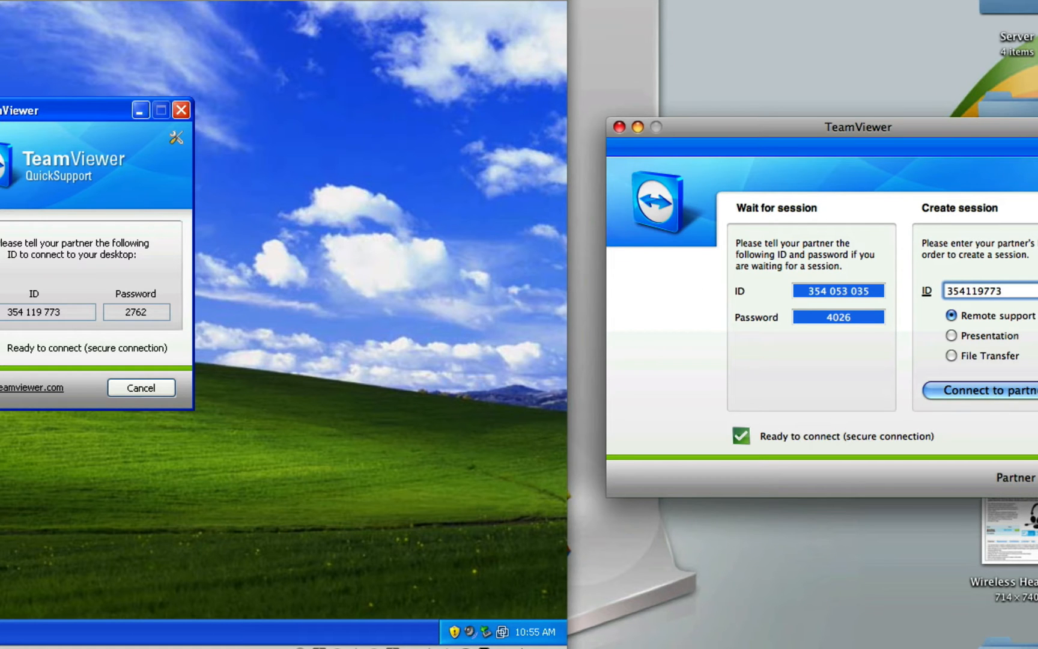
pyautogui.click(990, 390)
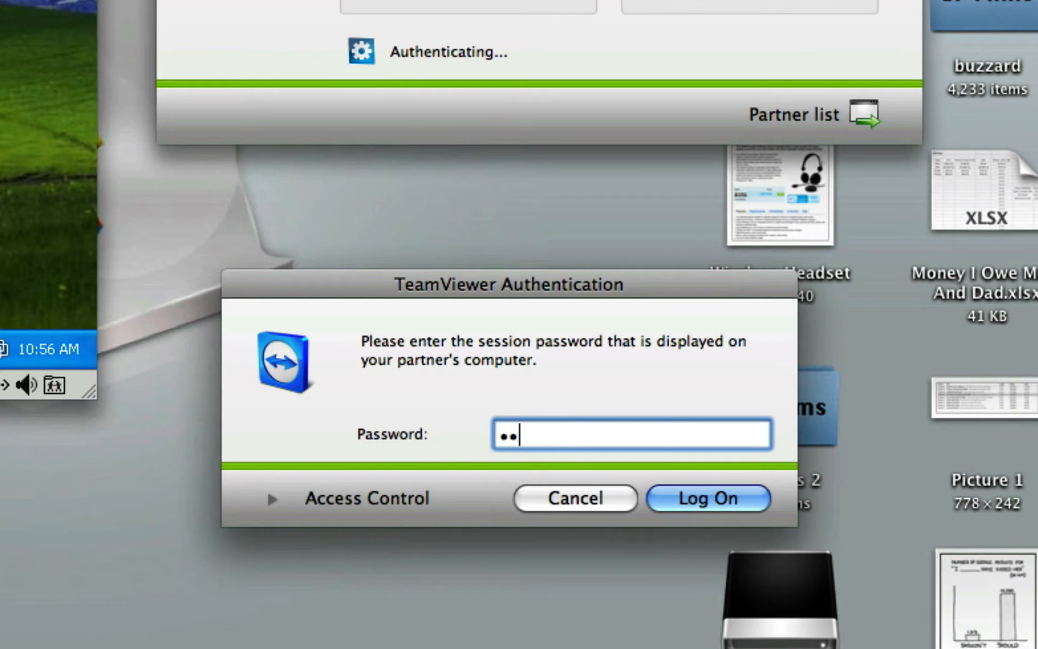
# Log on with the session password and reposition the Connection window showing the XP desktop
pyautogui.click(707, 497)
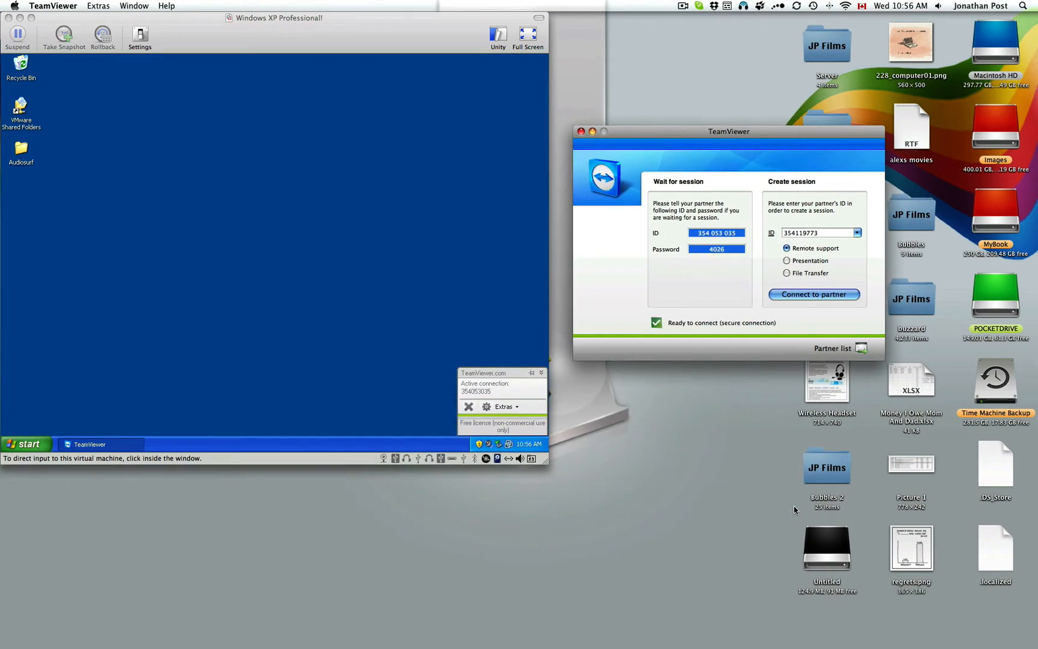
pyautogui.click(813, 295)
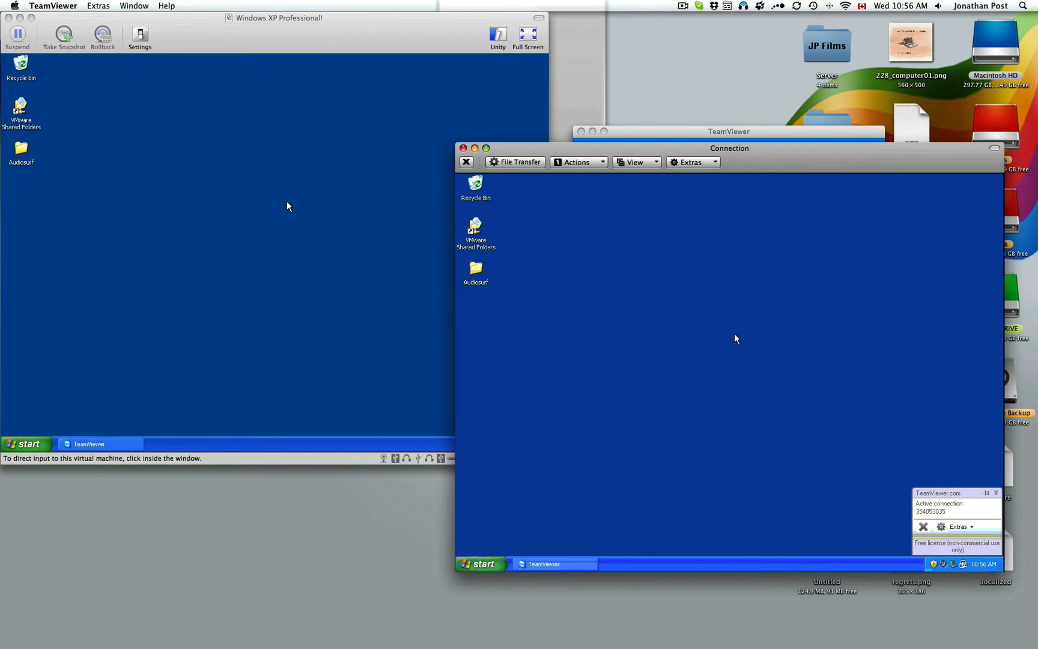
pyautogui.moveTo(754, 251)
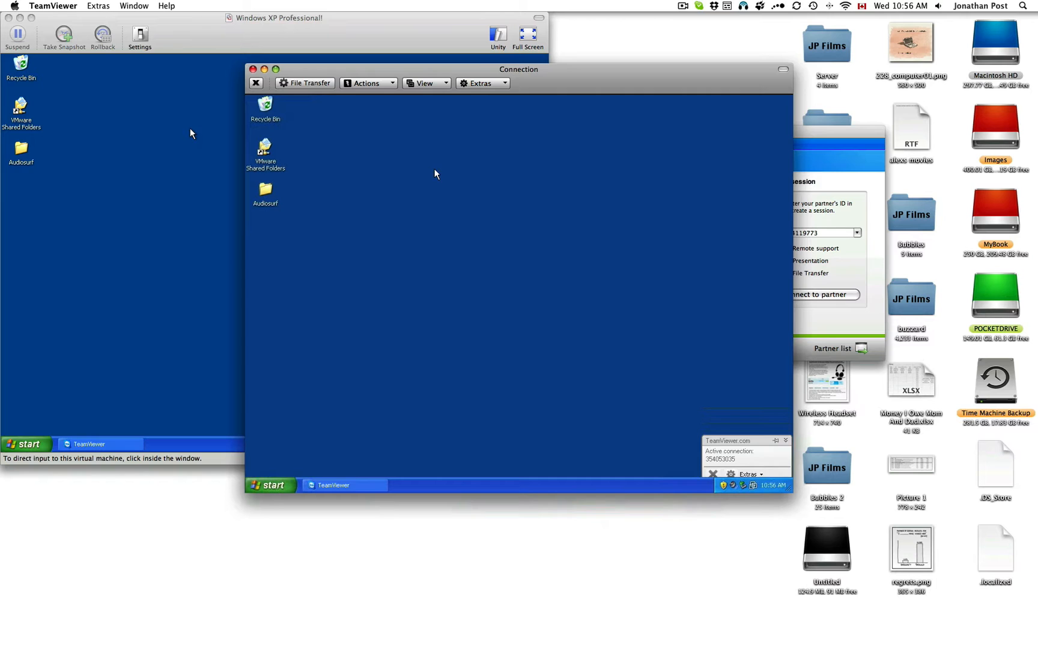
pyautogui.click(366, 83)
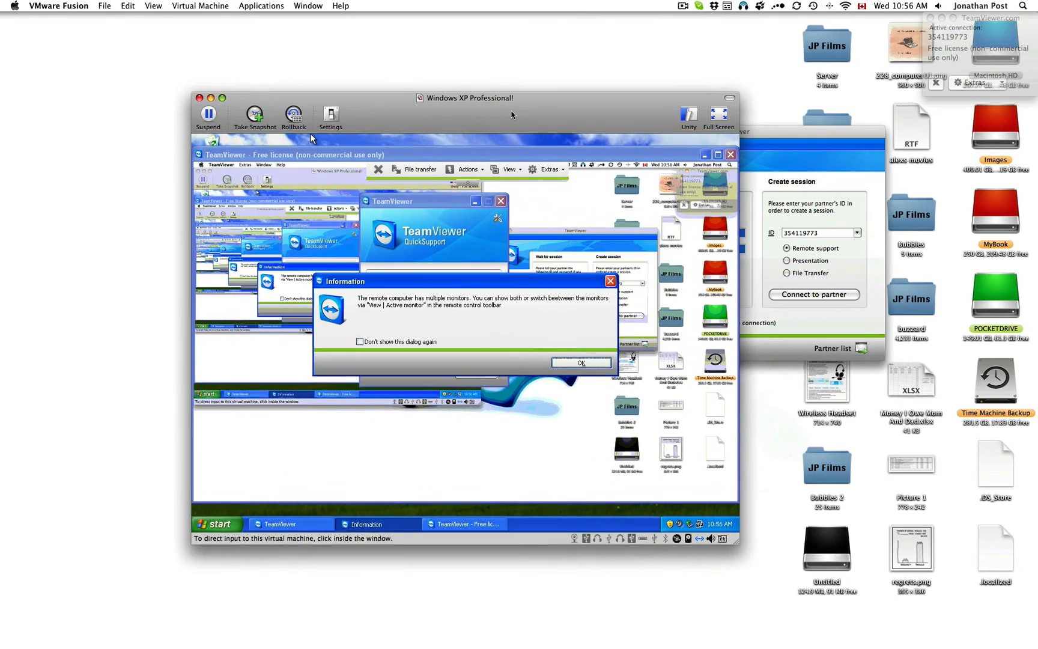
# Dismiss the multiple monitors notice and switch sides so the Windows PC controls the Mac
pyautogui.click(580, 363)
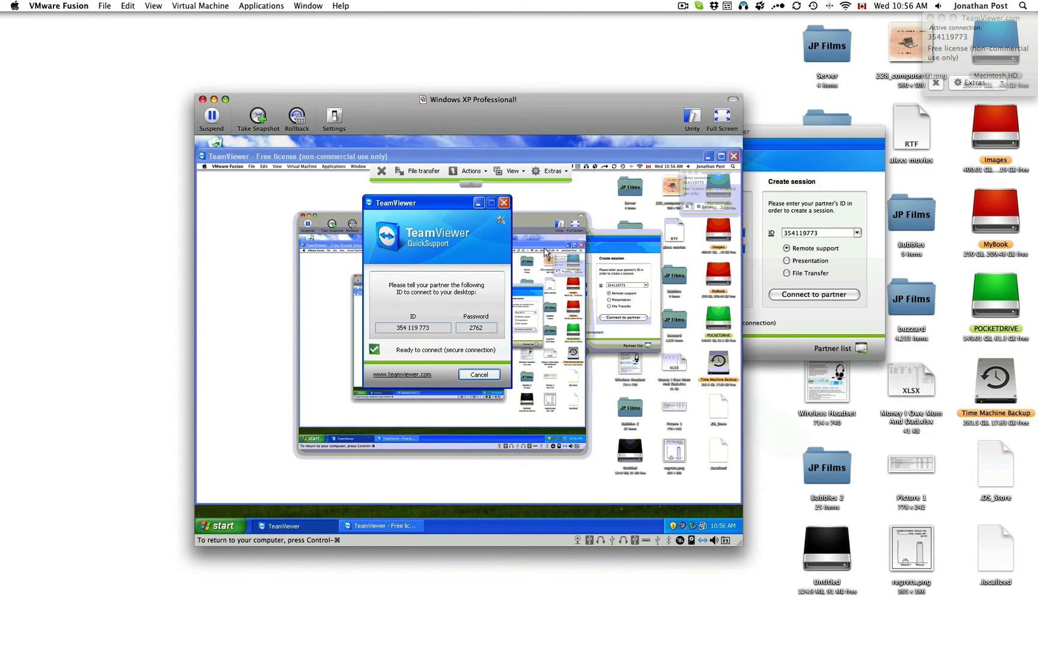
pyautogui.click(478, 373)
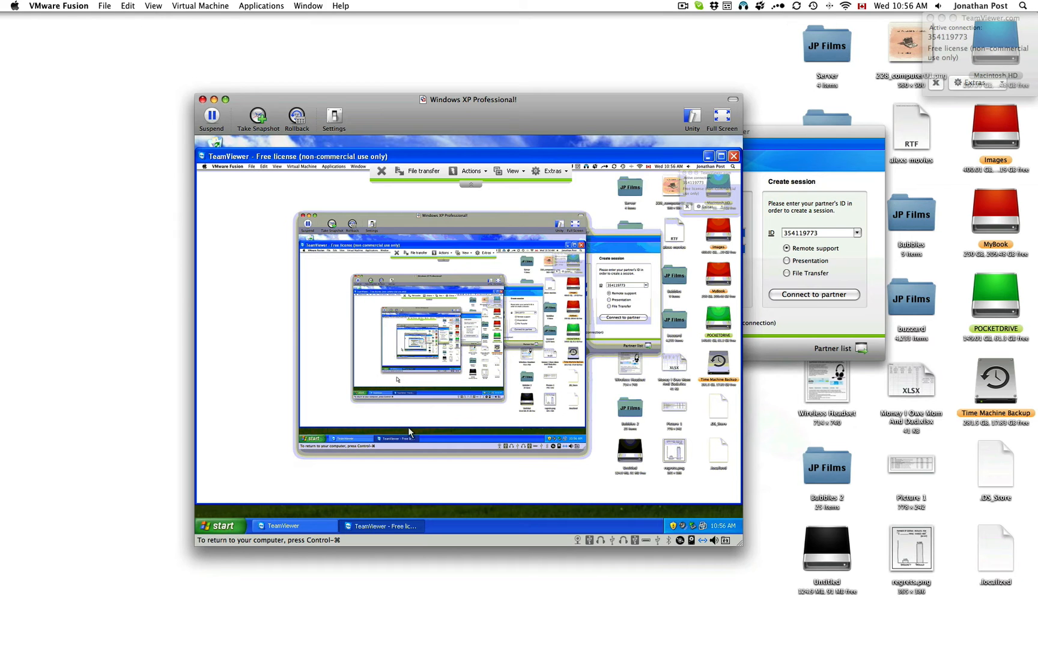
pyautogui.moveTo(338, 515)
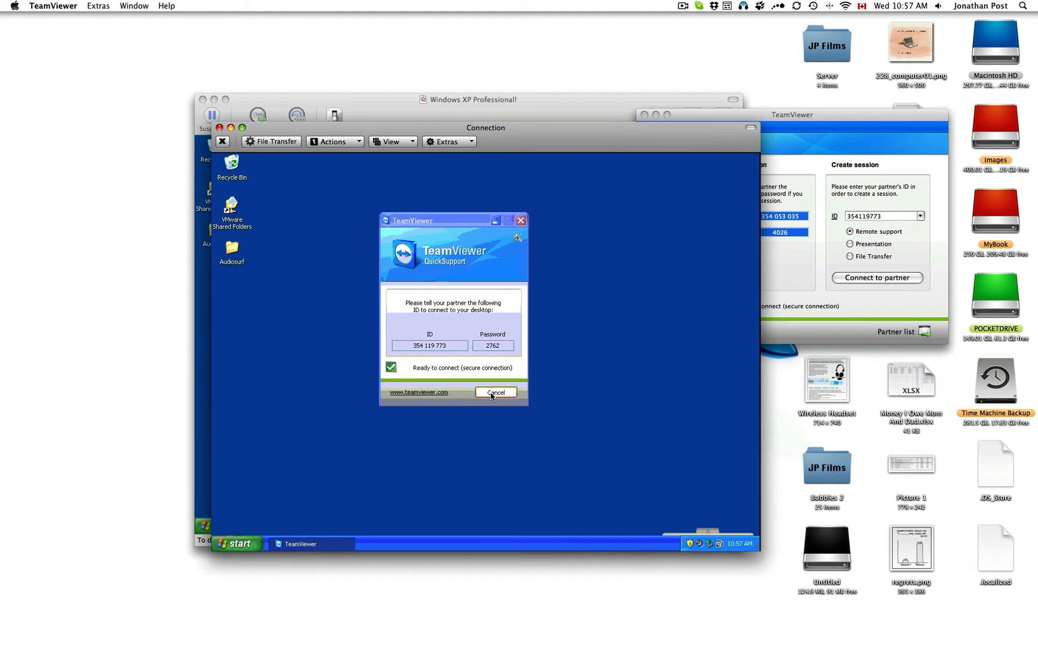
# Dismiss the Sponsored session notice and close TeamViewer on the Mac and the XP machine
pyautogui.click(495, 392)
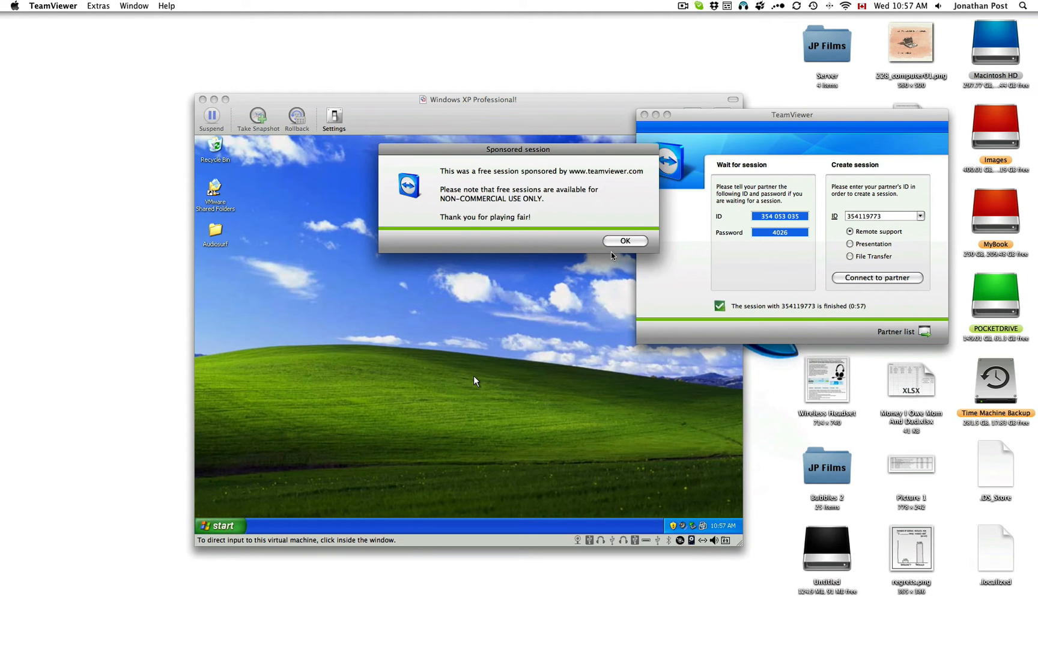
pyautogui.click(625, 241)
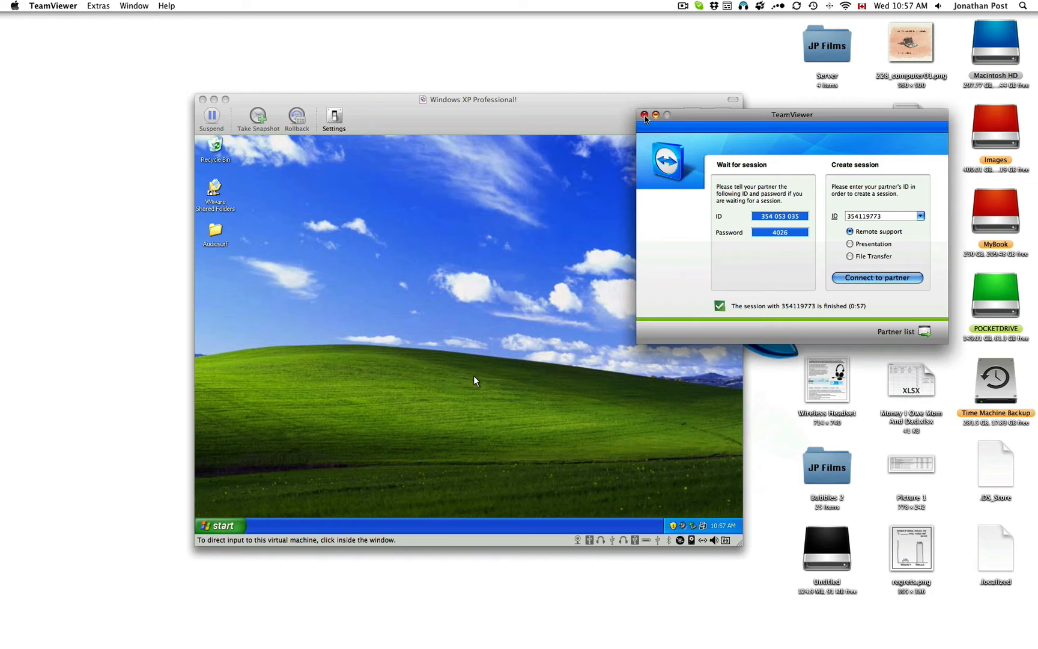
pyautogui.click(645, 116)
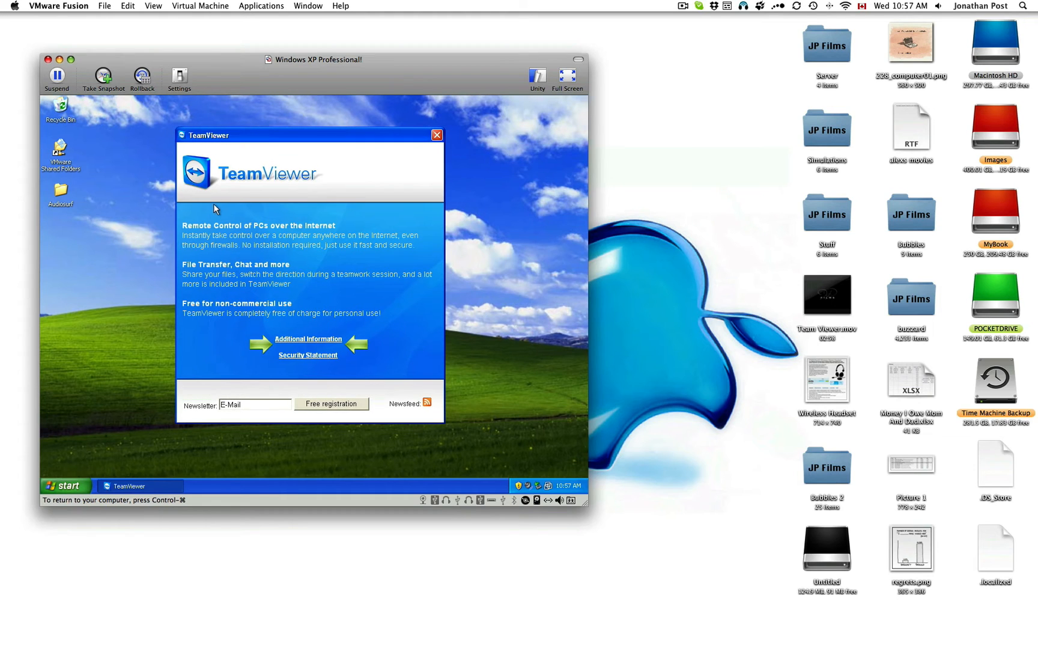
pyautogui.moveTo(421, 165)
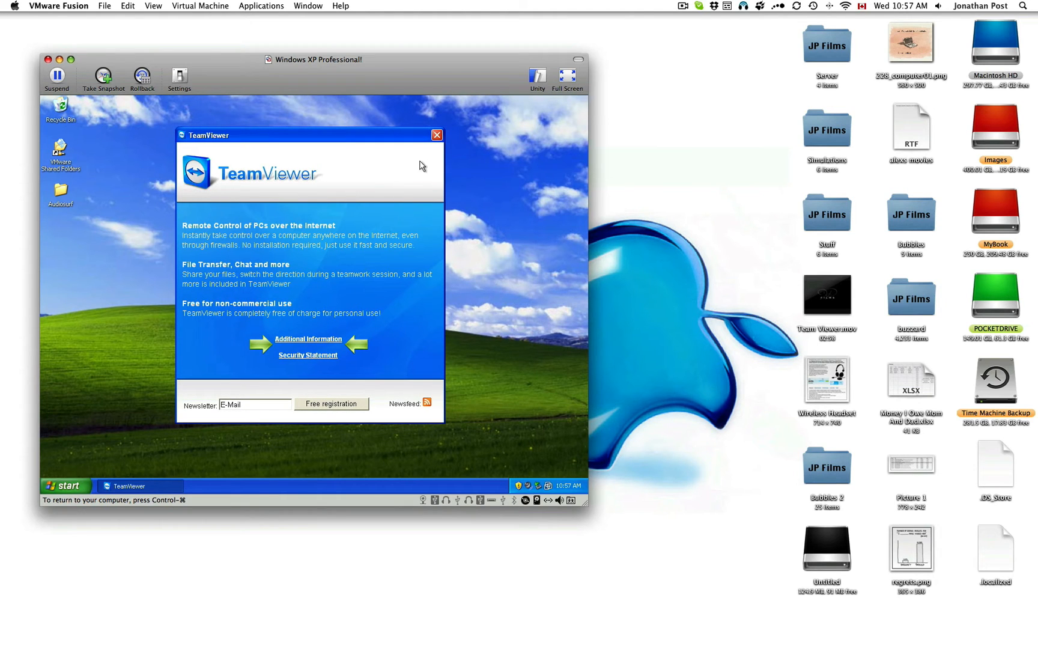
pyautogui.click(436, 135)
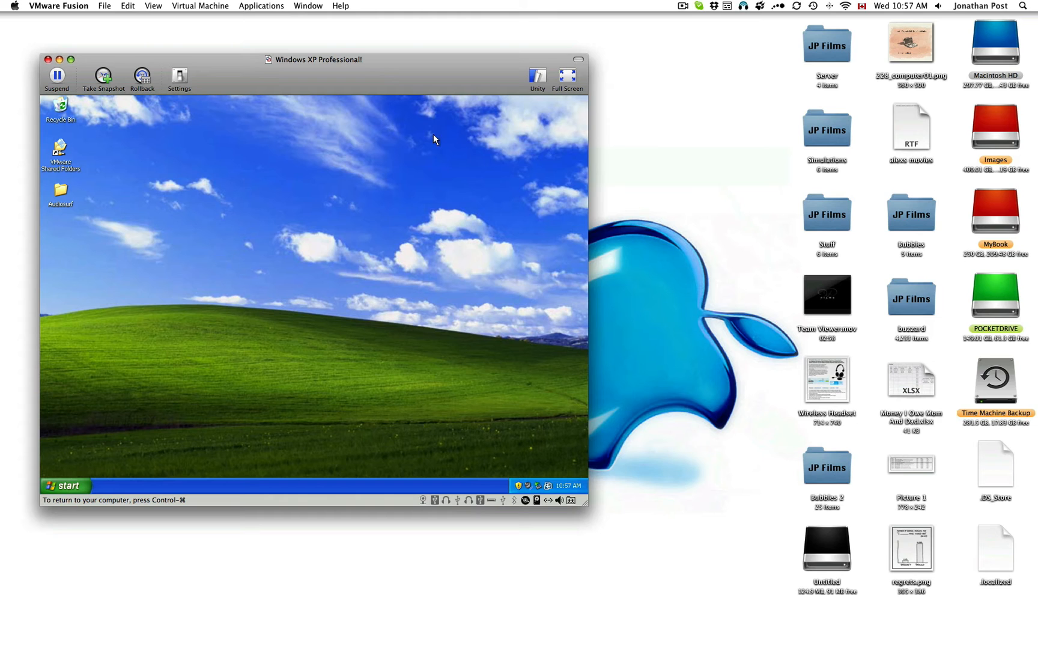
pyautogui.moveTo(394, 178)
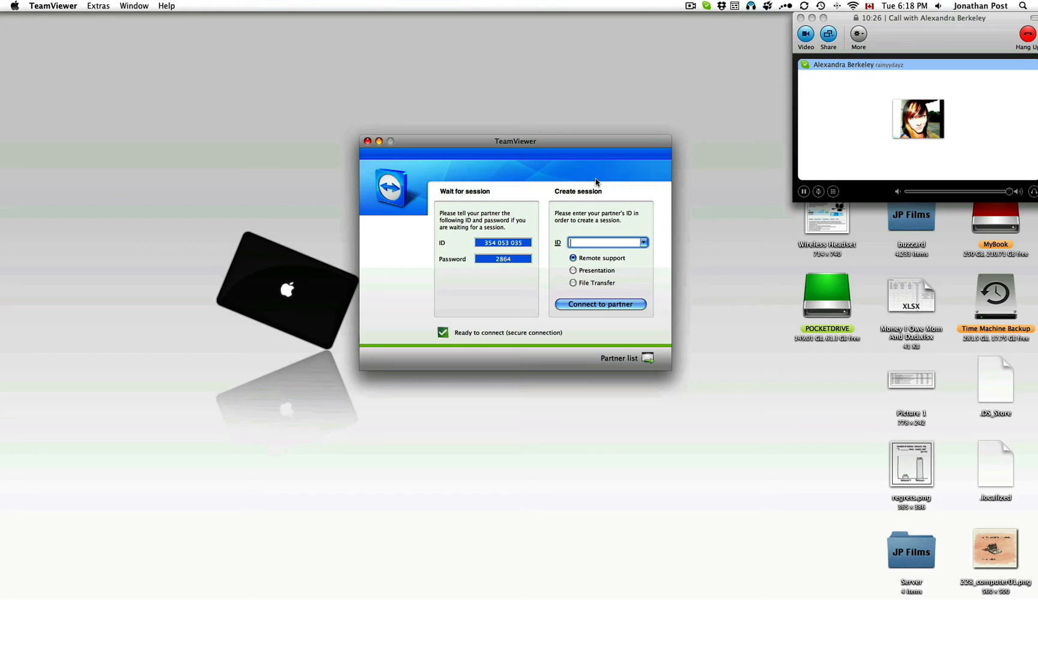
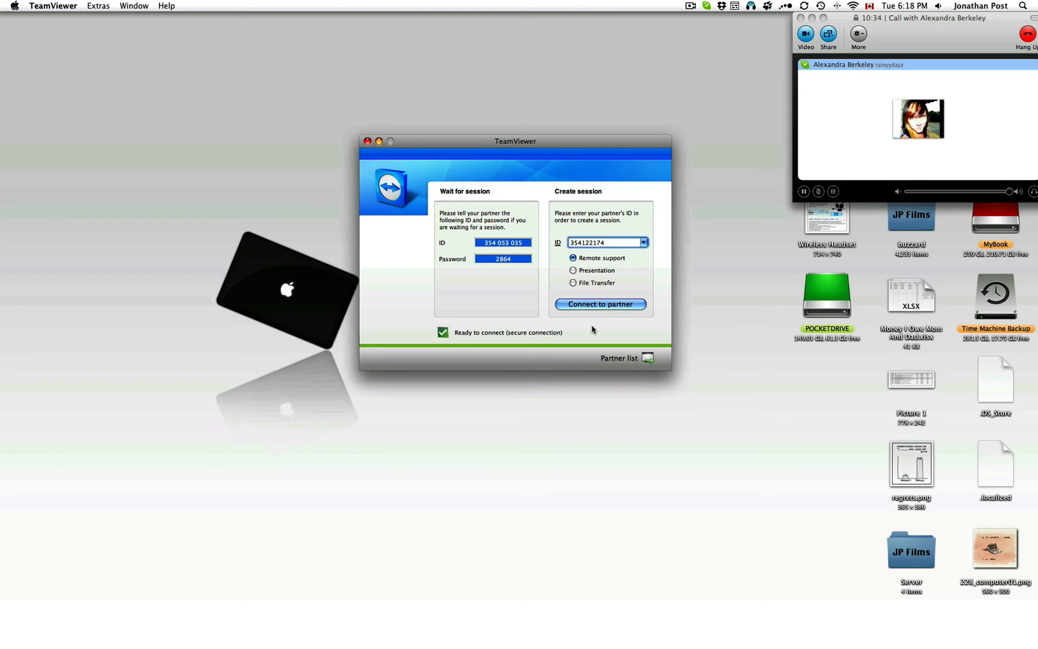
pyautogui.click(600, 304)
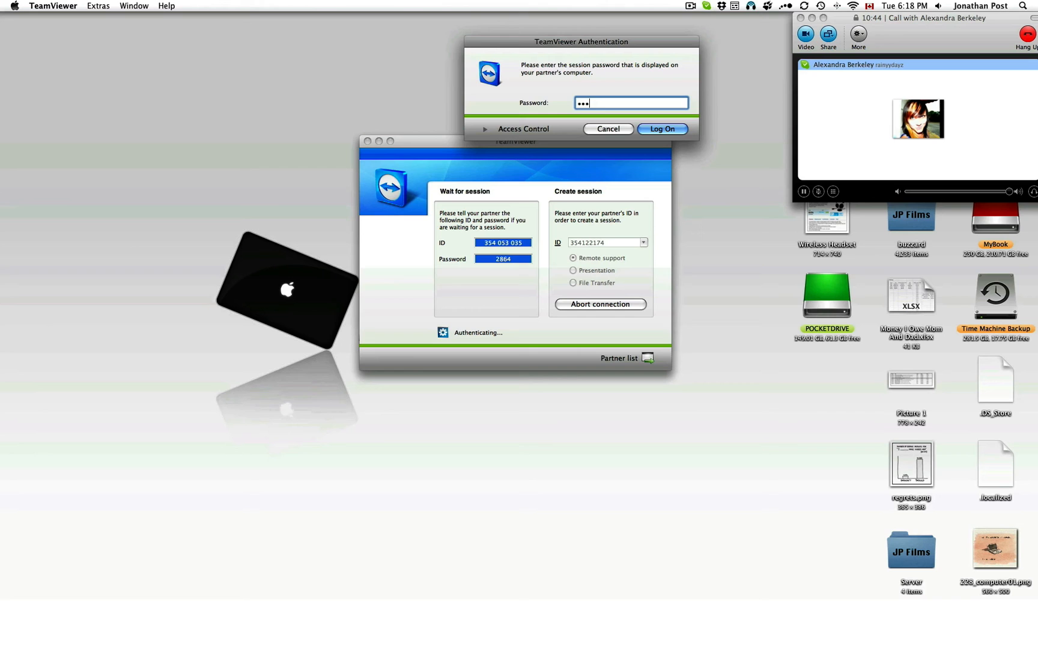
pyautogui.click(661, 128)
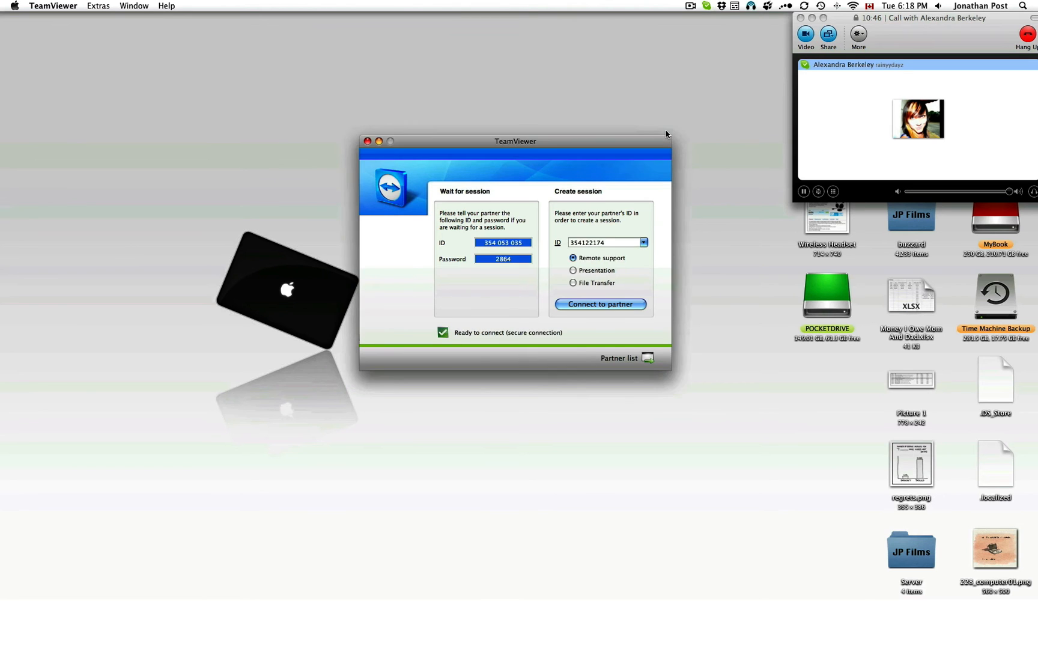
pyautogui.click(600, 304)
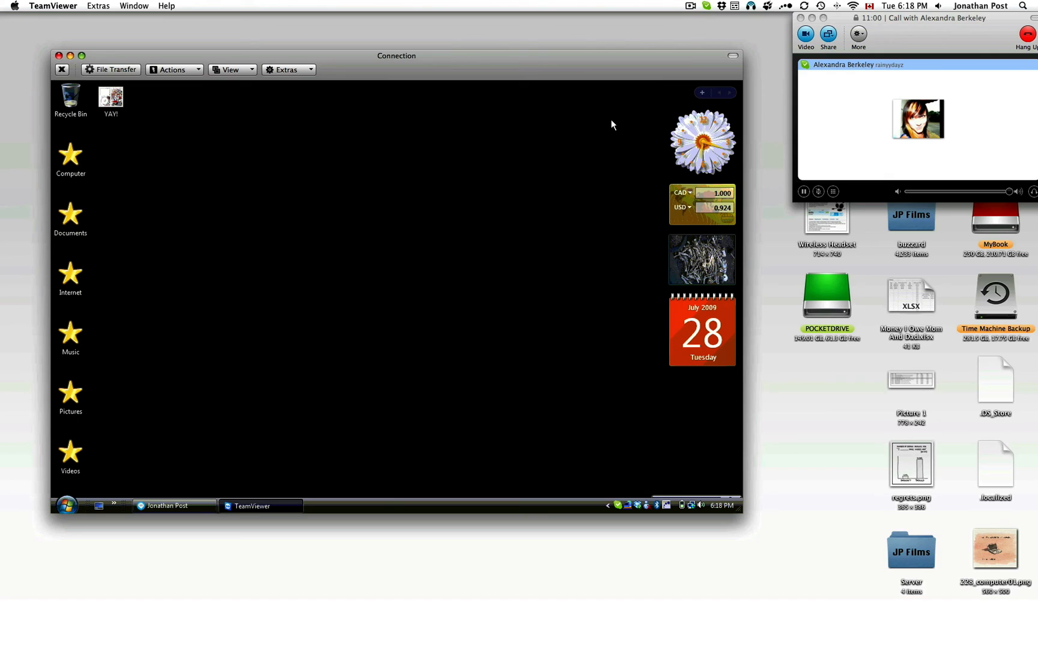
# Use Actions > Switch sides with partner so the partner controls the Mac
pyautogui.click(172, 68)
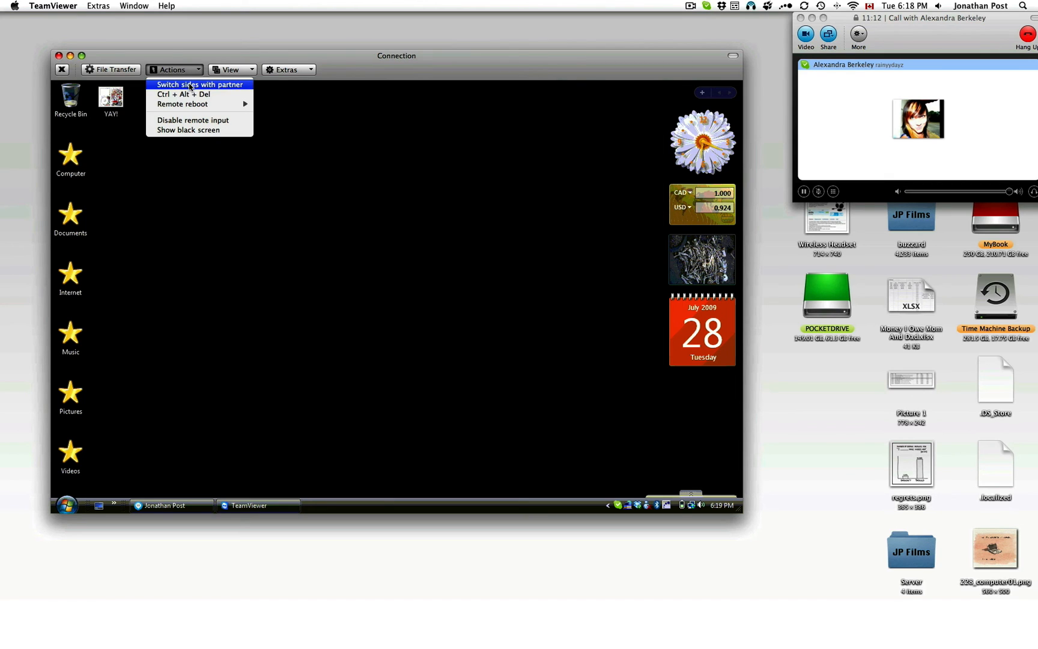
pyautogui.click(200, 84)
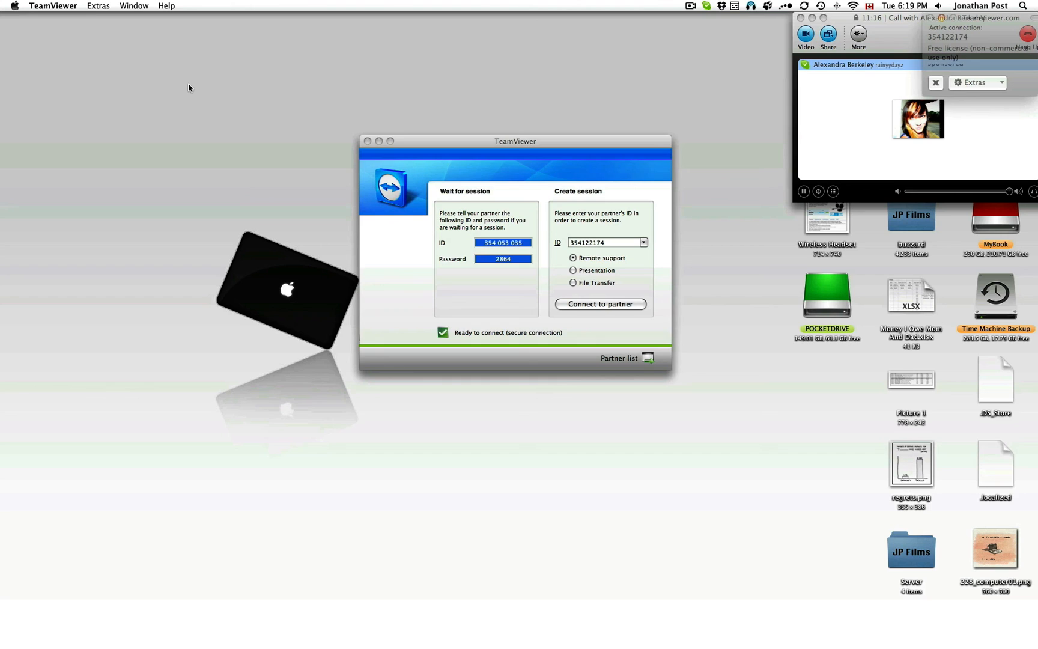
pyautogui.moveTo(722, 382)
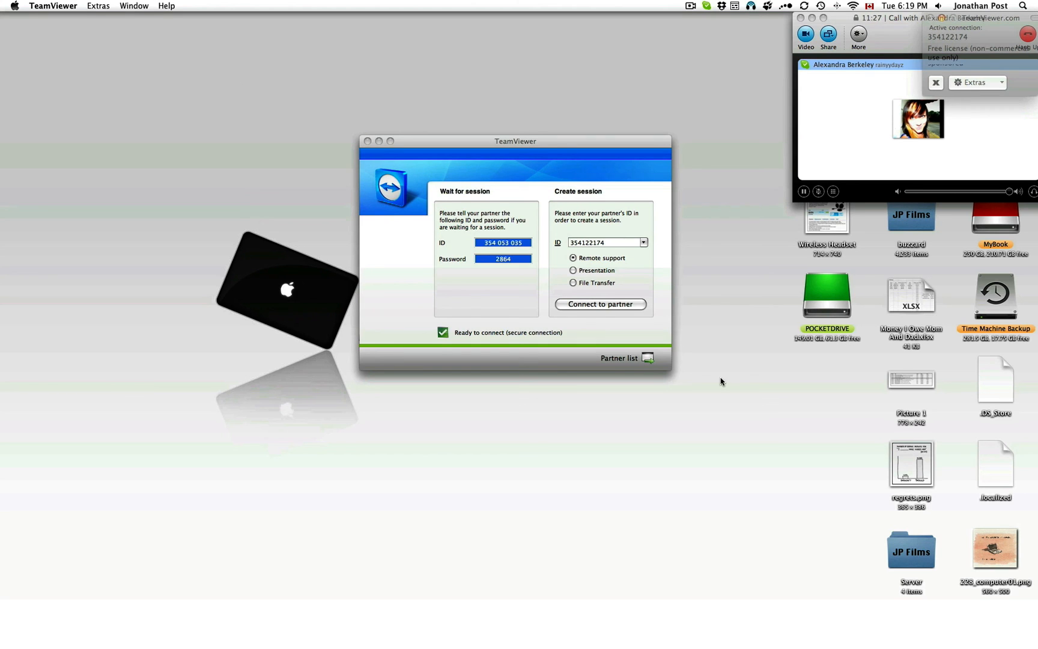
pyautogui.moveTo(683, 69)
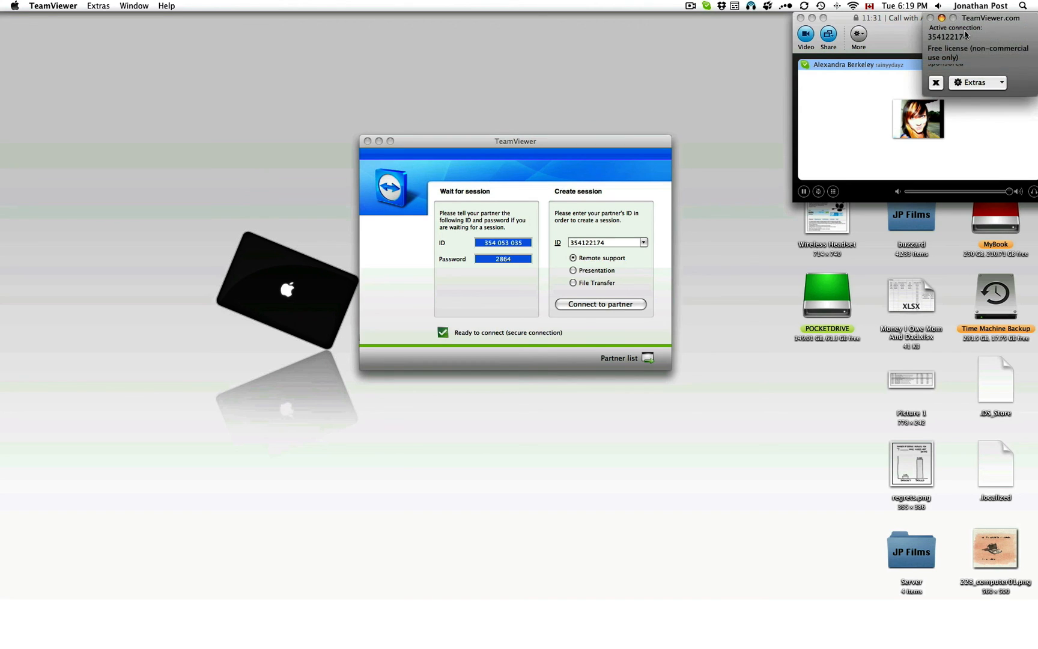
pyautogui.moveTo(592, 102)
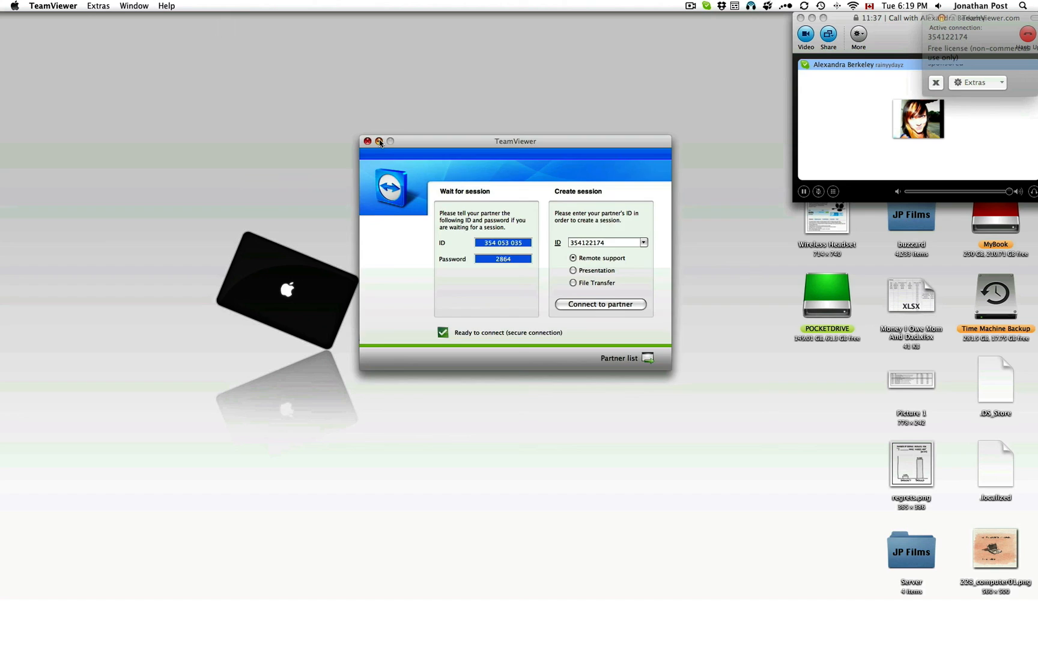
pyautogui.click(380, 141)
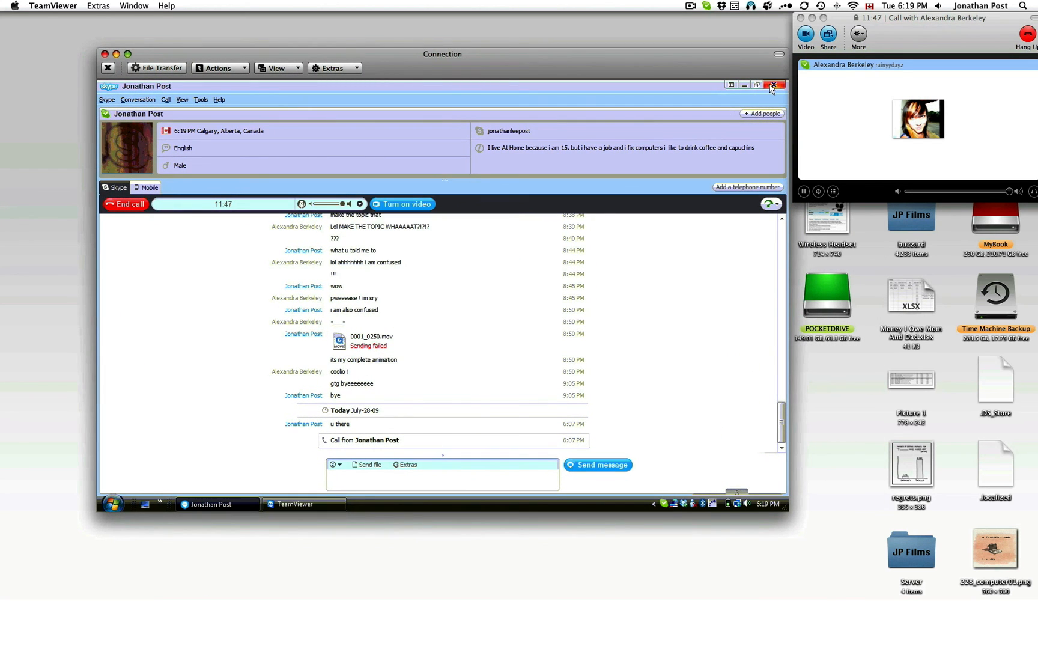
# Close the Skype window on the partner's remote Windows desktop
pyautogui.click(771, 85)
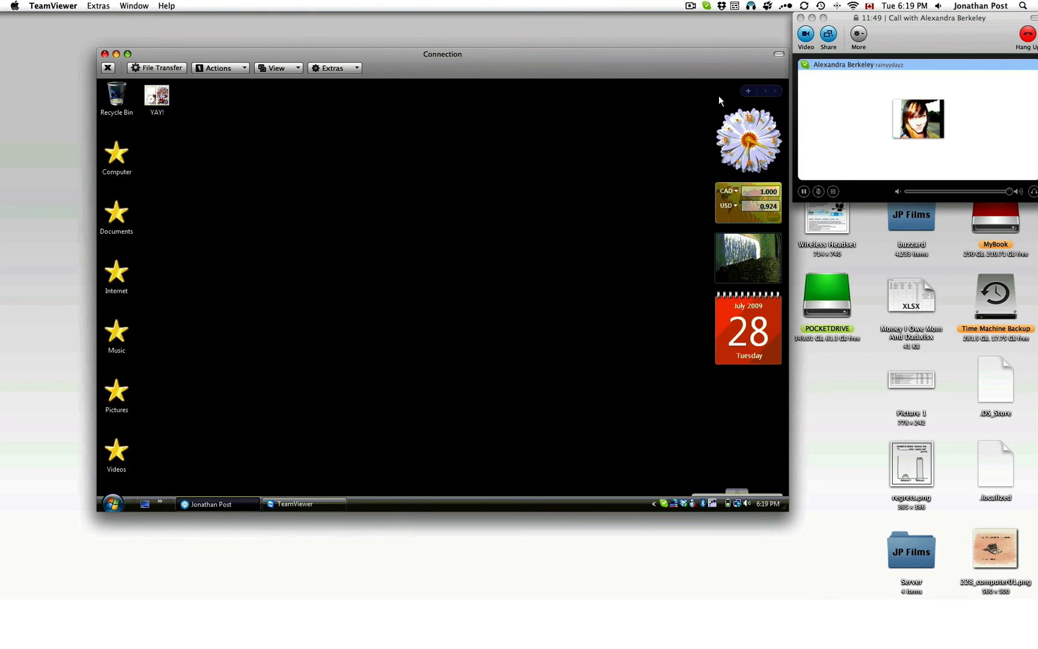